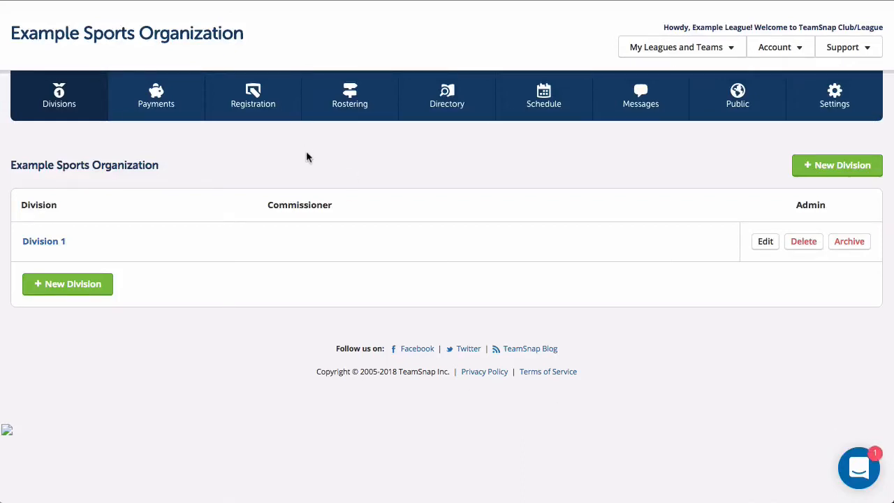
- Show the Example Sports Organization member directory with its empty player search
left_click(447, 96)
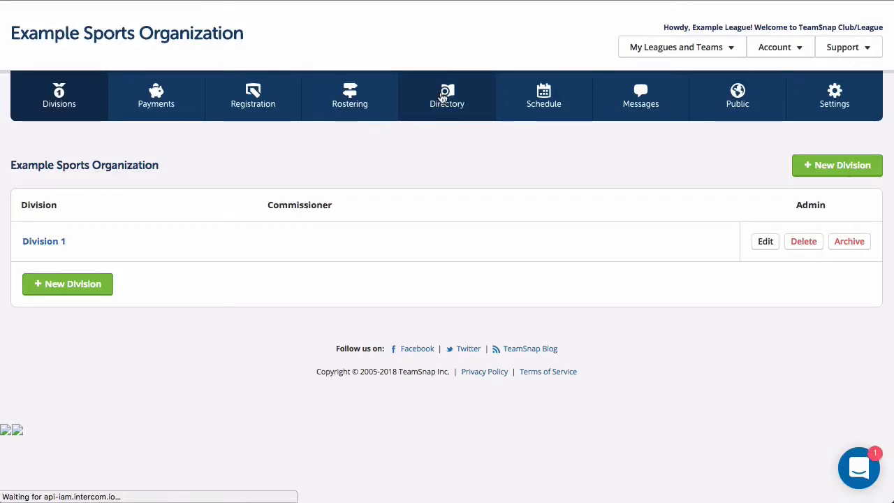
left_click(447, 95)
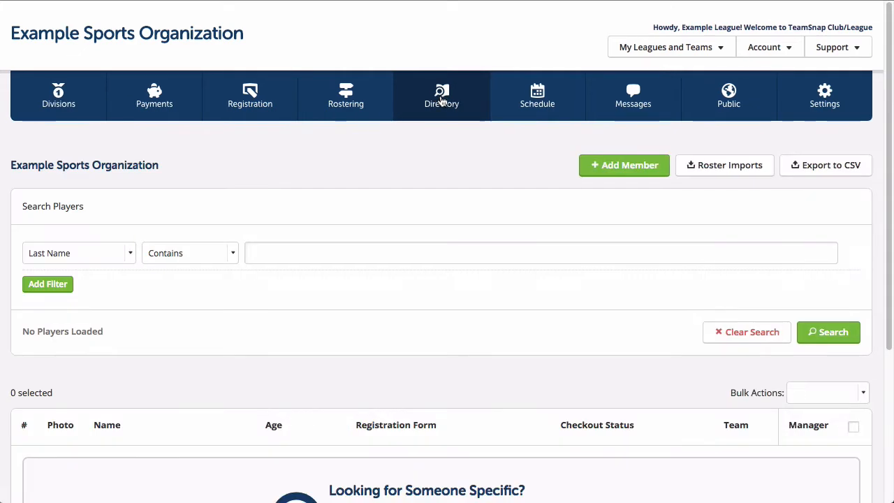
mouse_move(655, 180)
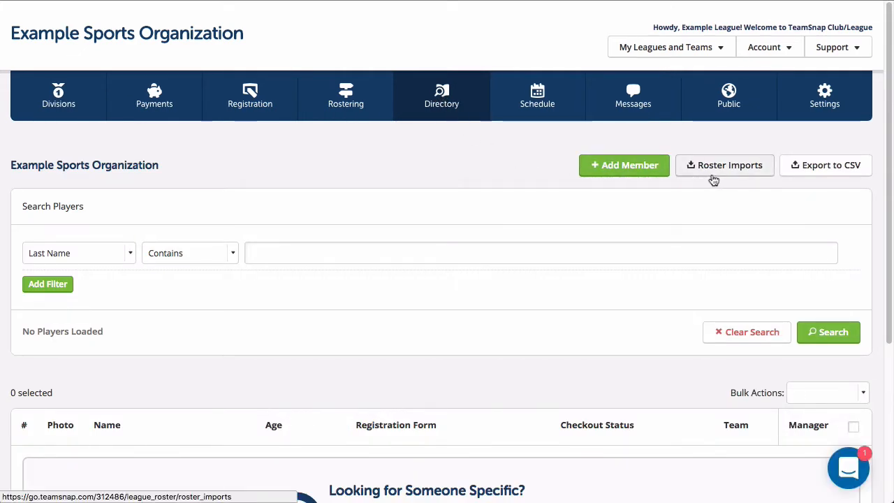
mouse_move(394, 165)
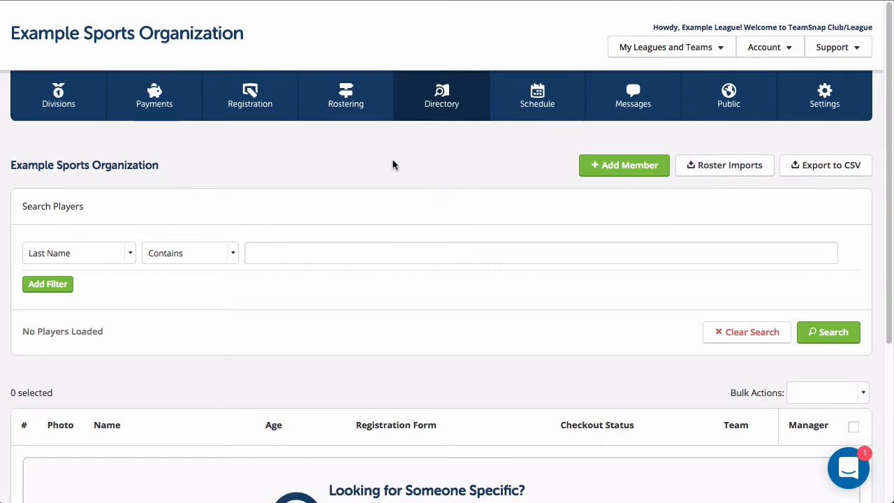
- Create the organization's first registration form named 'Registration Form Example 2018' and save it
left_click(250, 95)
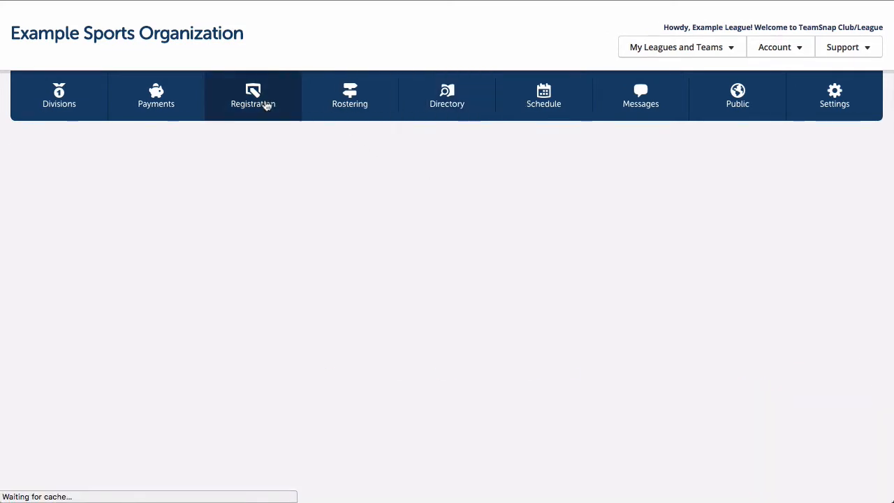
left_click(252, 95)
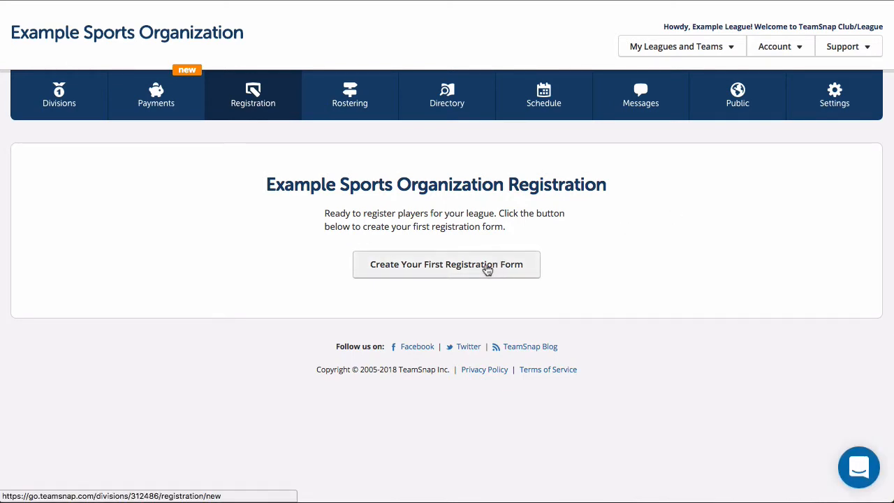
left_click(447, 265)
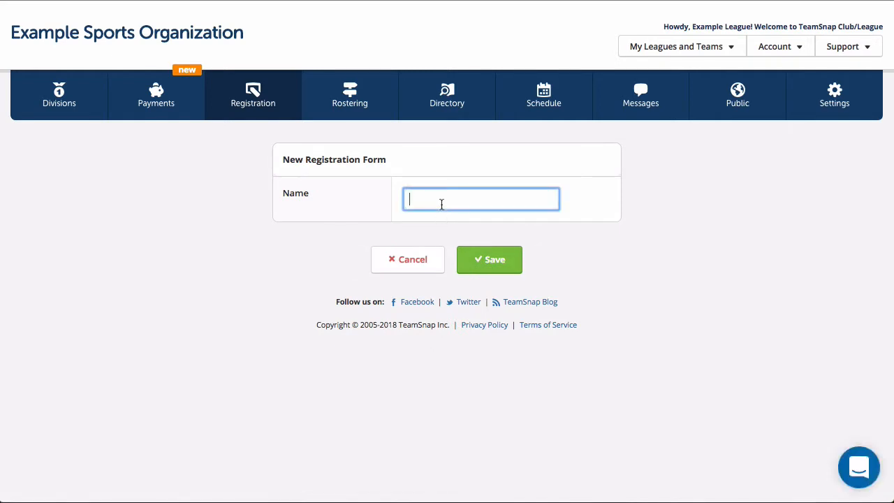
type("Regist")
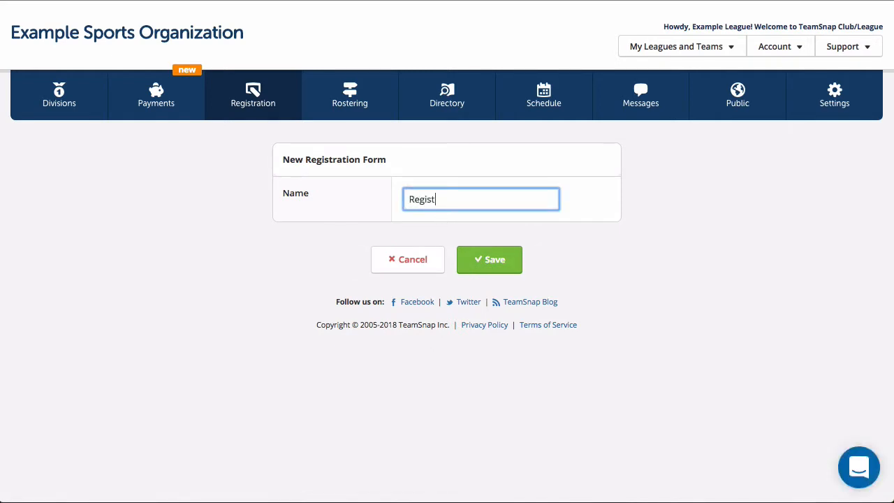
left_click(489, 259)
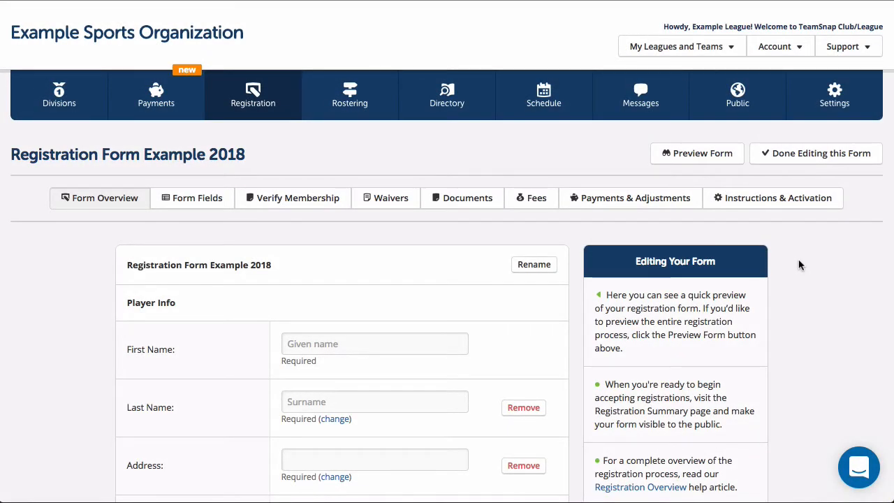
scroll("down", 3)
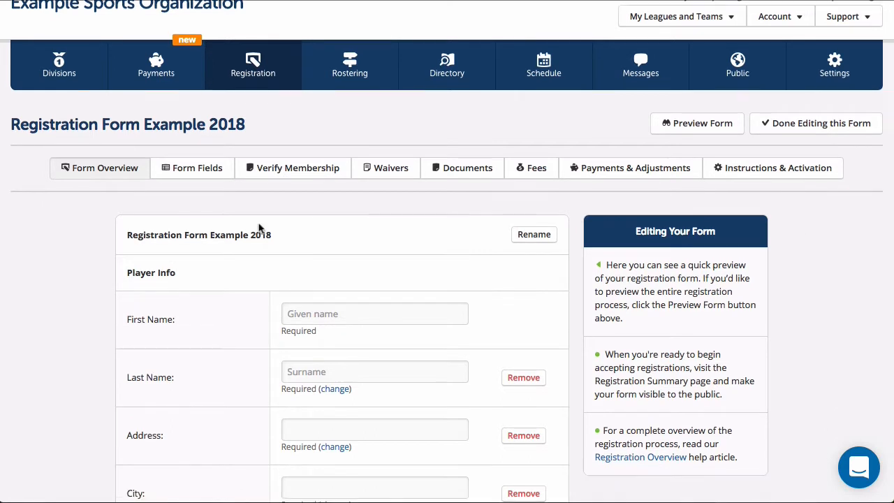
mouse_move(360, 383)
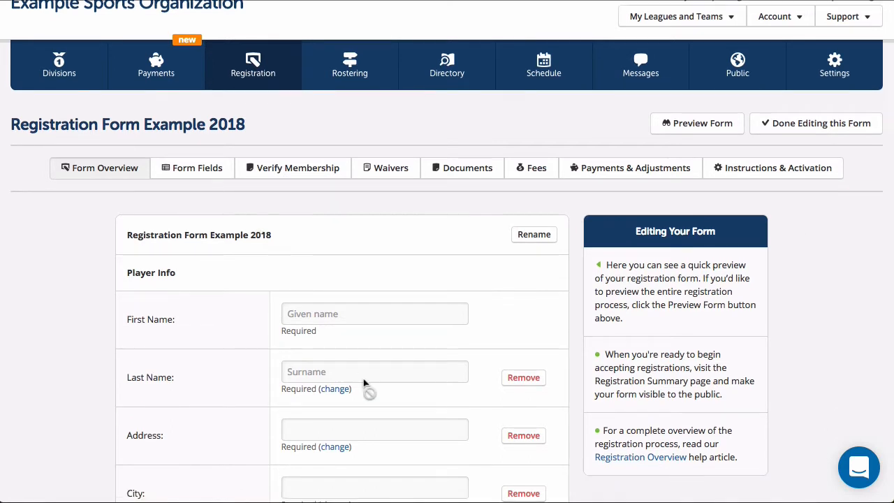
left_click(336, 389)
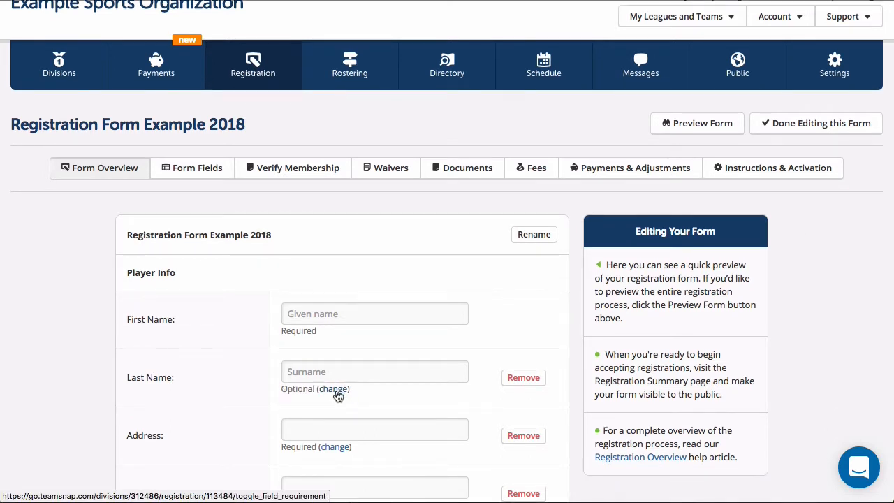
left_click(333, 388)
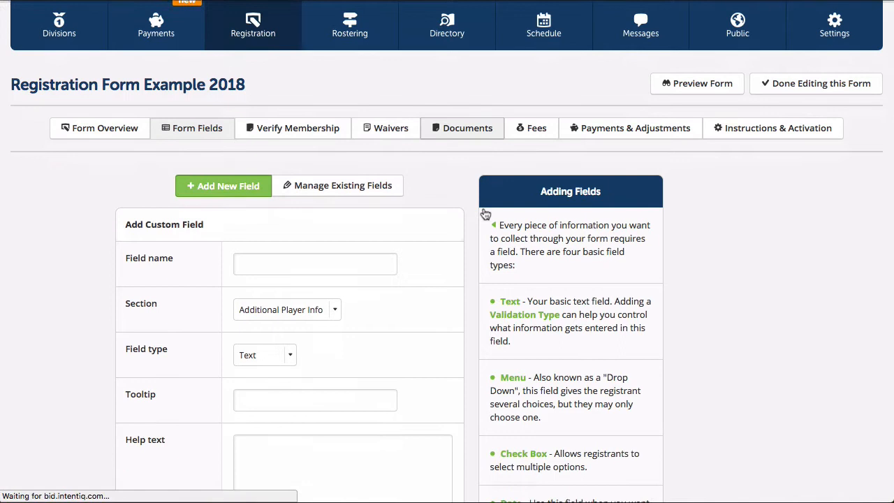
- Review the form's existing default and custom fields, then return to the form overview
left_click(339, 184)
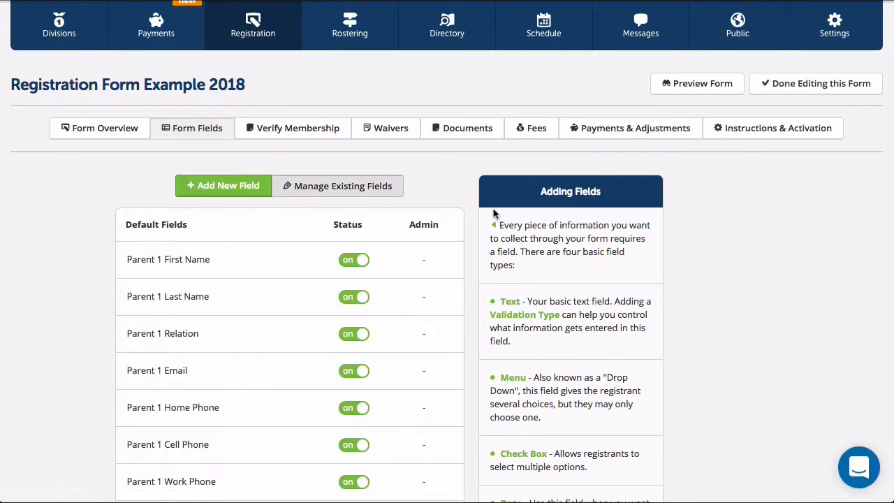
scroll("down", 3)
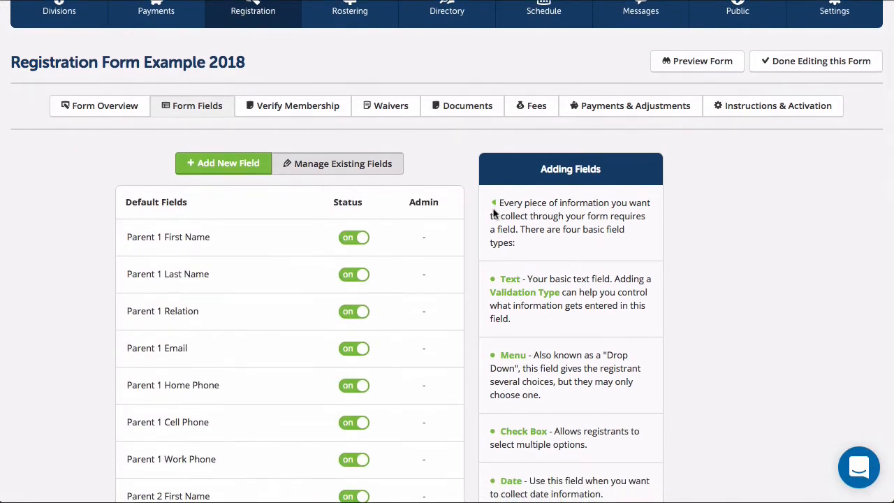
scroll("down", 3)
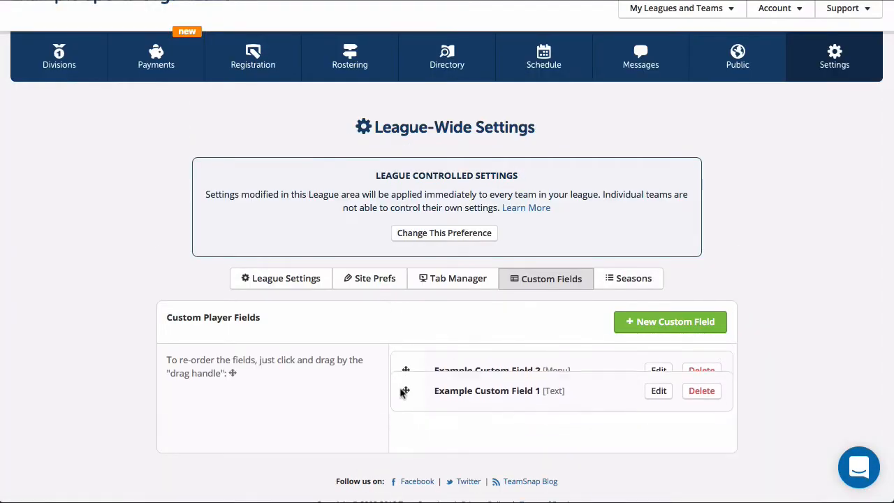
left_click(253, 56)
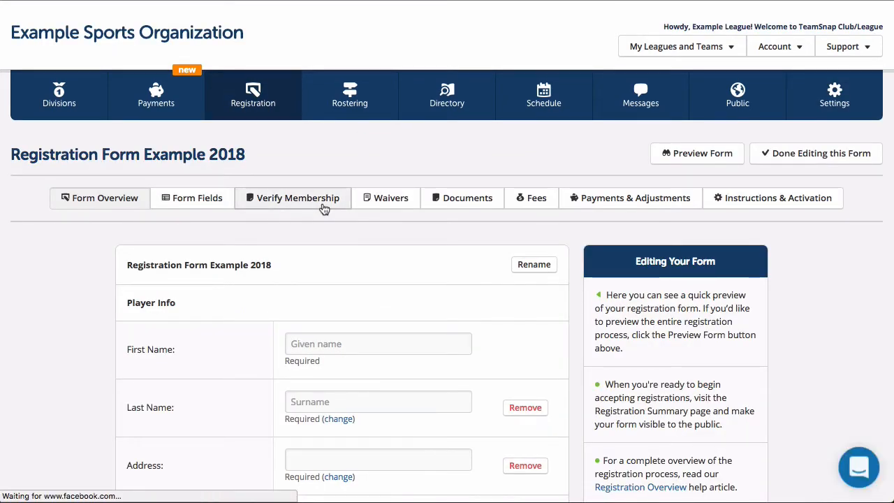
- Show the Verify Membership options with US Lacrosse member ID checking and season end date
left_click(298, 199)
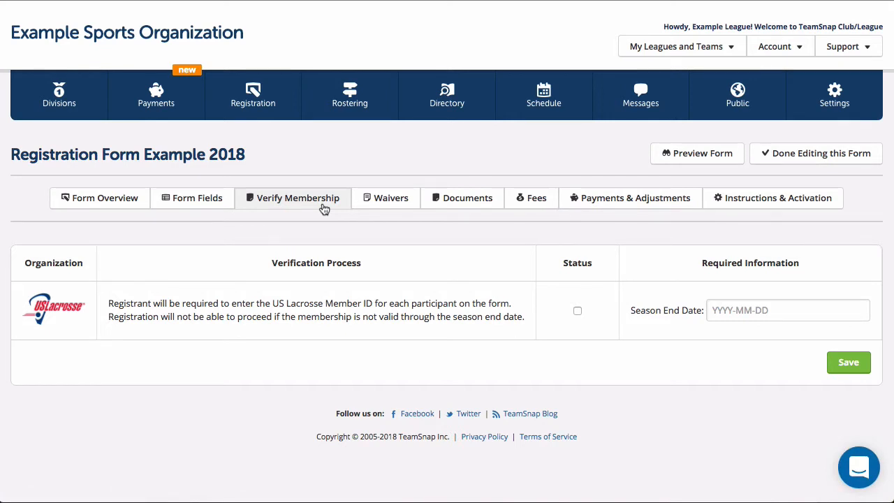
mouse_move(347, 207)
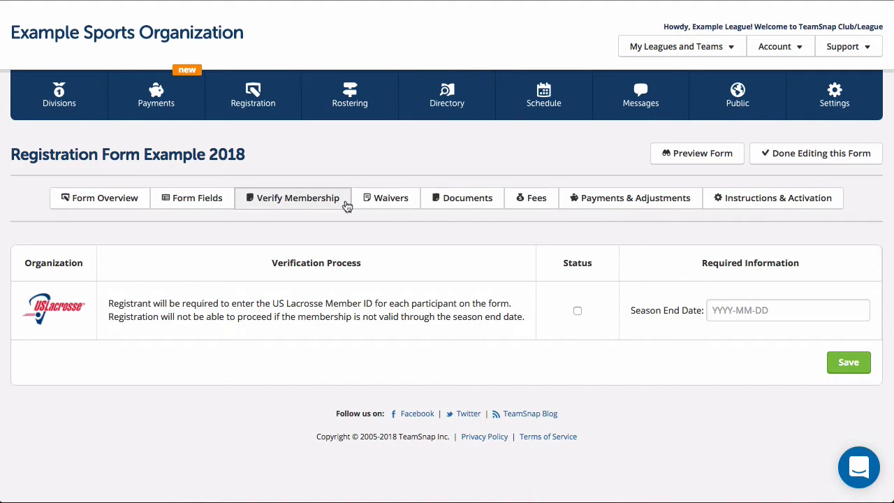
mouse_move(400, 201)
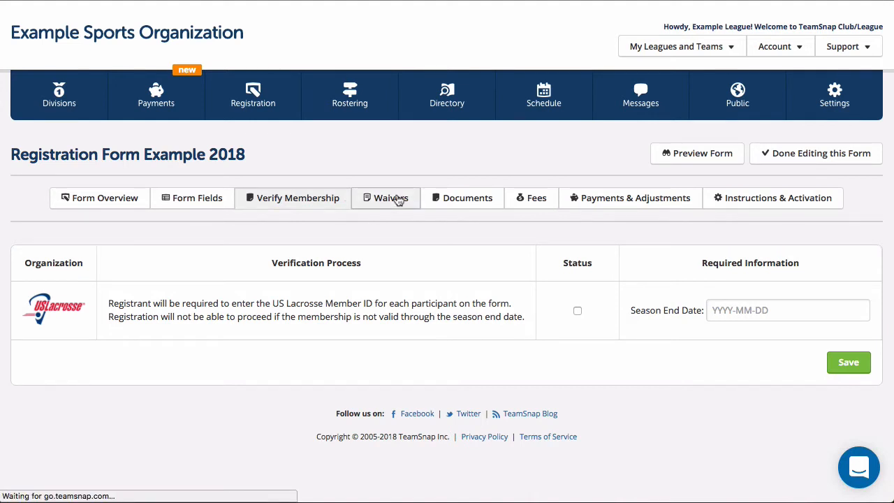
- Start a new blank waiver in the Waivers section and look over its name, text and signature options
left_click(391, 198)
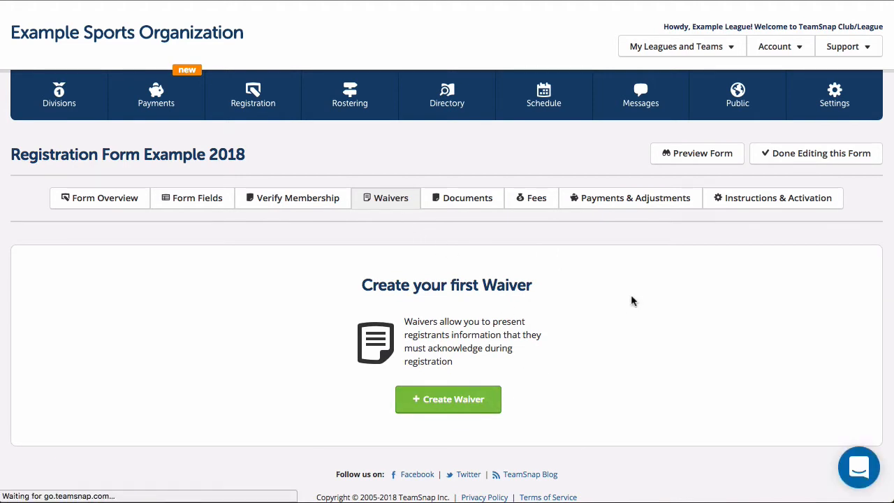
left_click(447, 400)
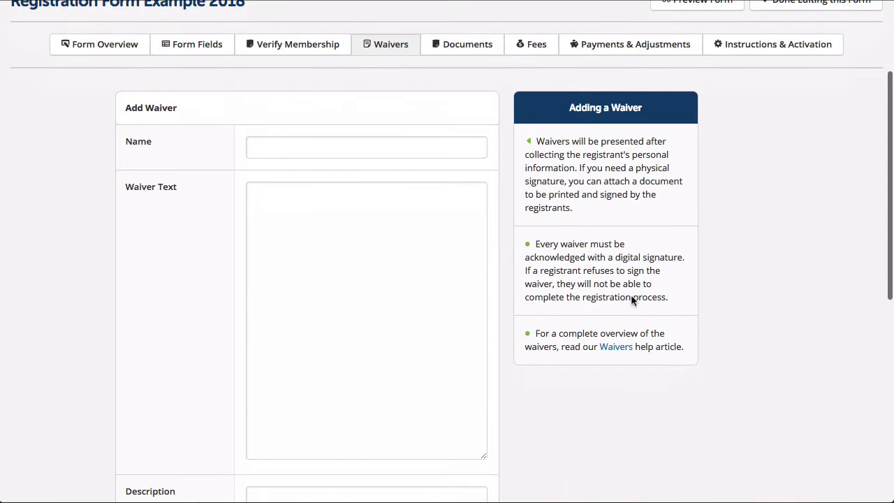
scroll("down", 3)
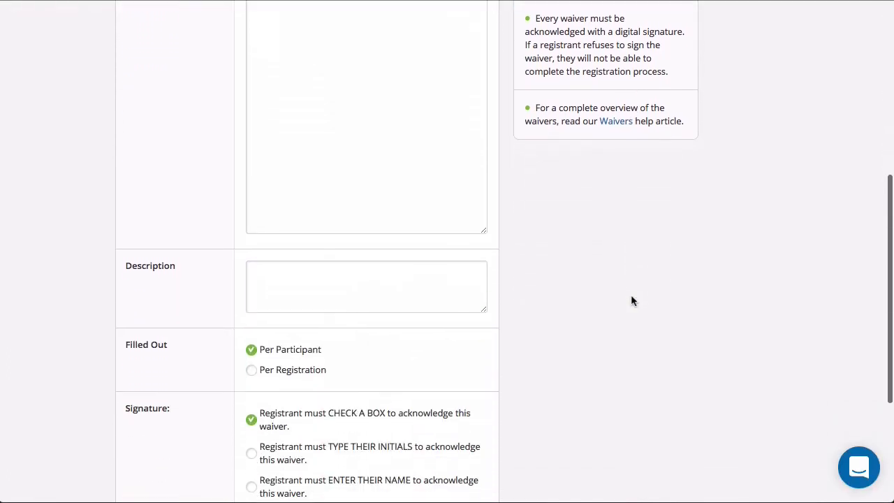
scroll("down", 3)
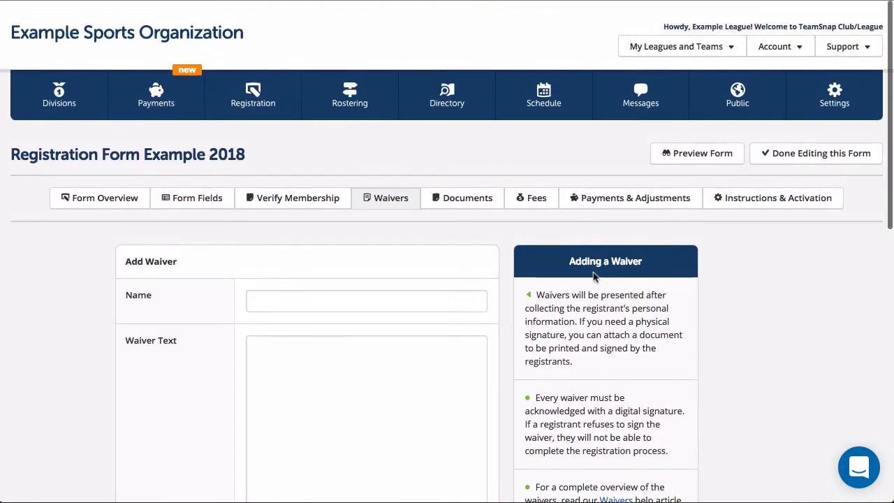
mouse_move(491, 218)
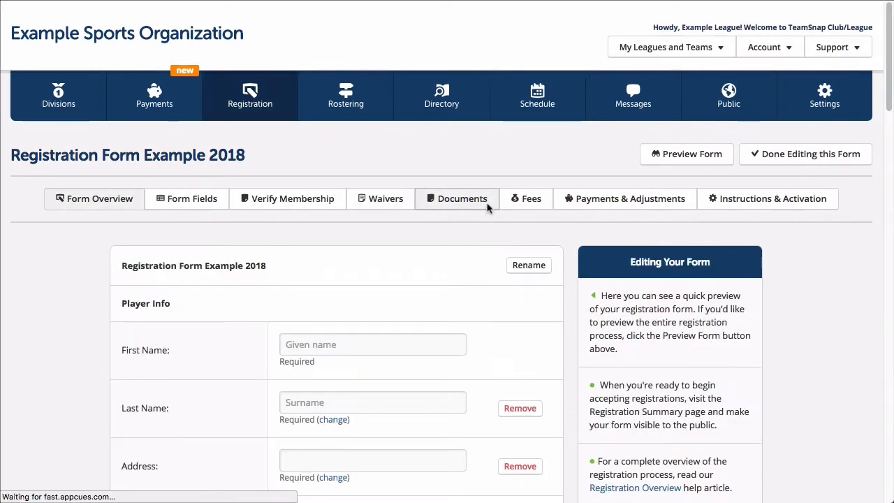
- Start the form's first document in Documents, then move on to the Programs section
left_click(461, 199)
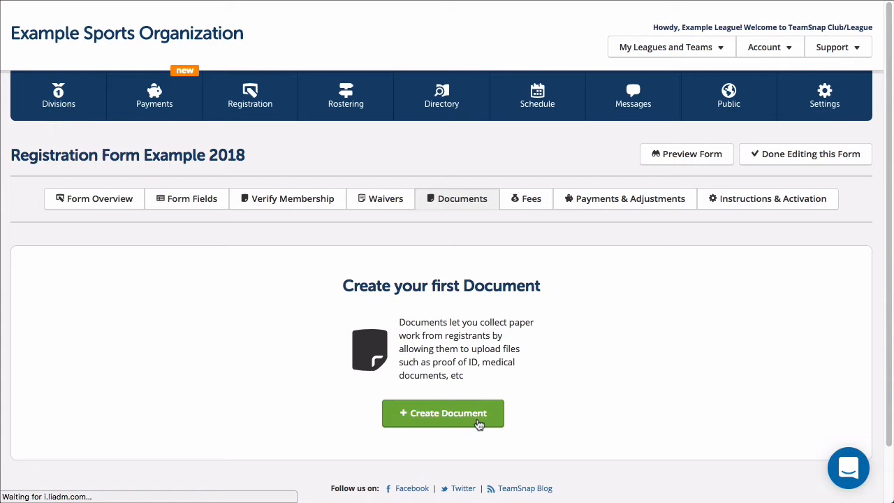
left_click(443, 414)
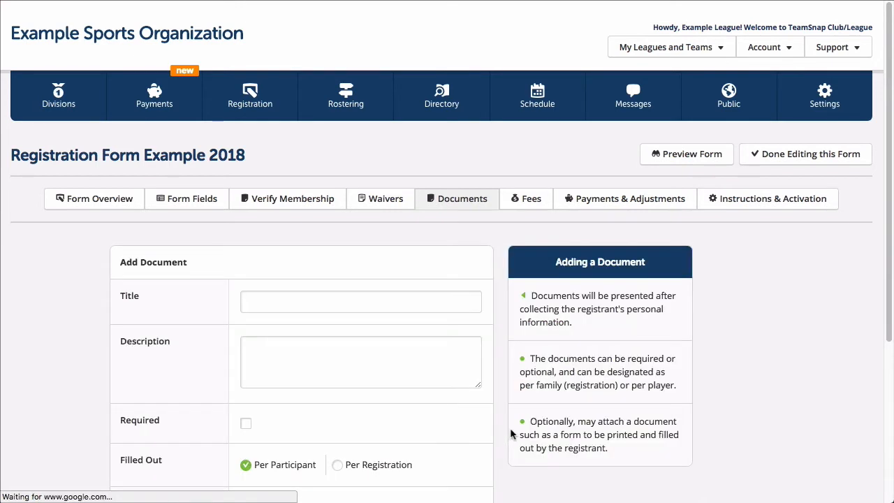
scroll("down", 3)
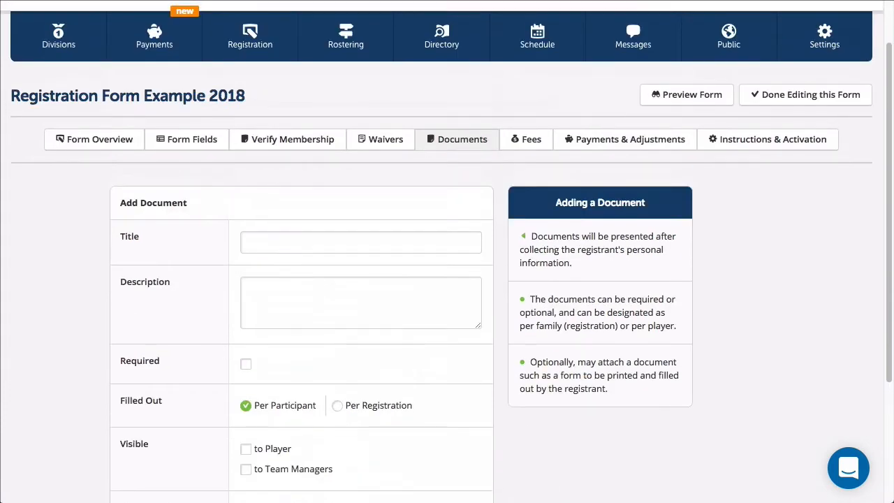
left_click(510, 187)
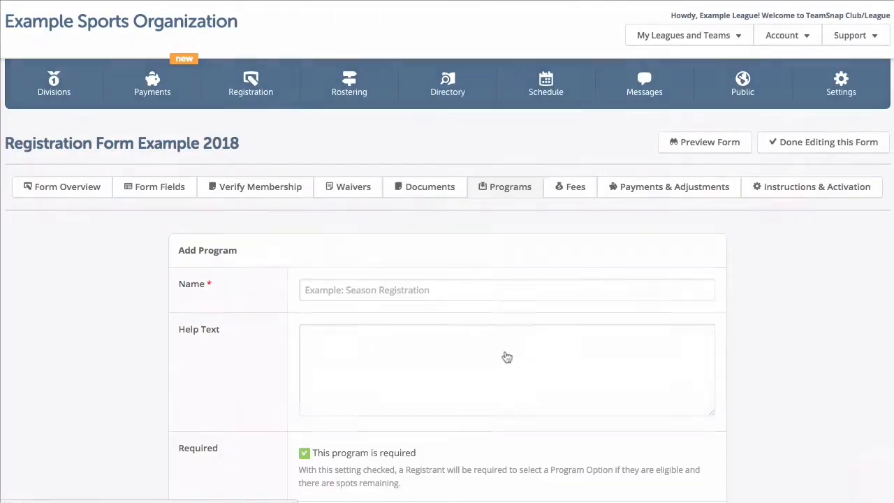
- Look over Add Program, start the first registration fee, then reach Payments & Adjustments
scroll("down", 3)
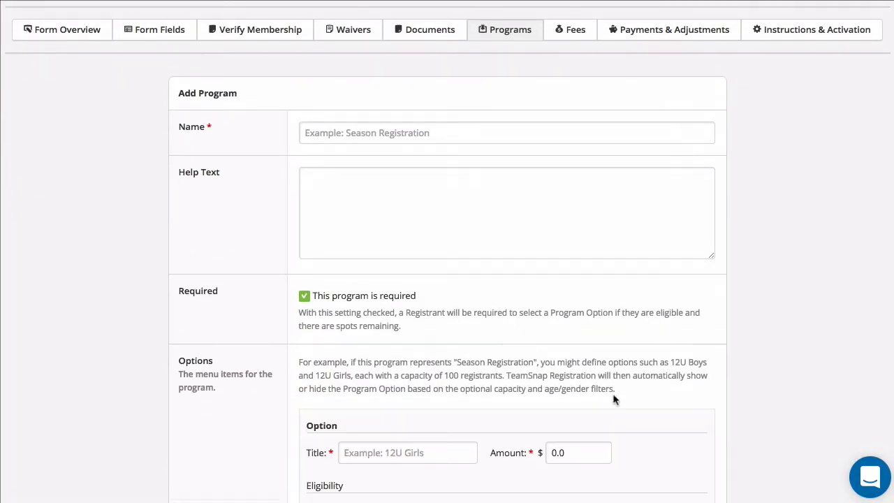
scroll("down", 3)
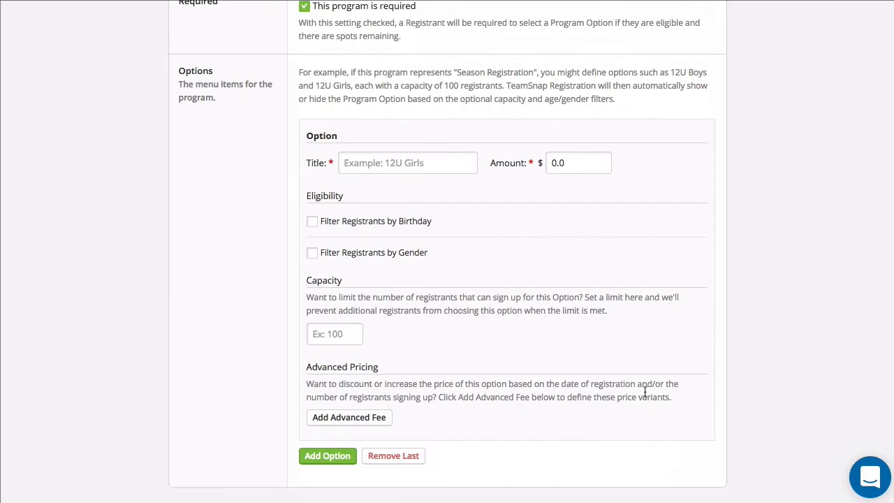
left_click(349, 416)
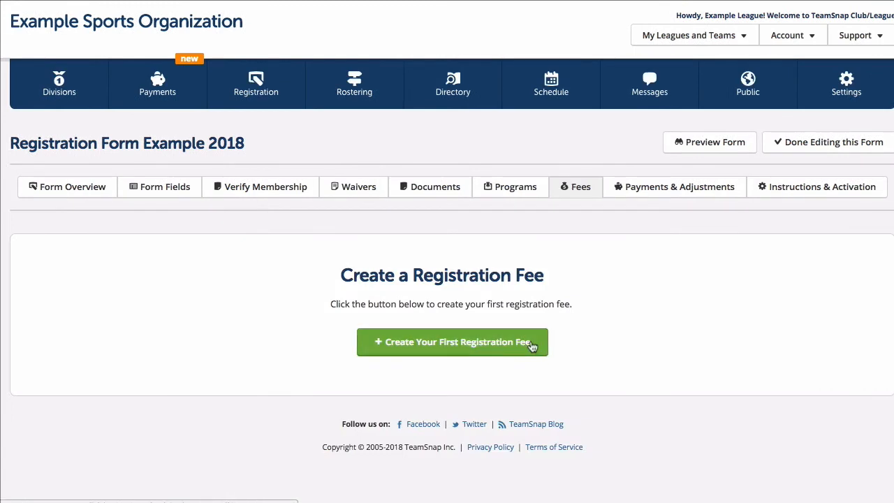
left_click(453, 342)
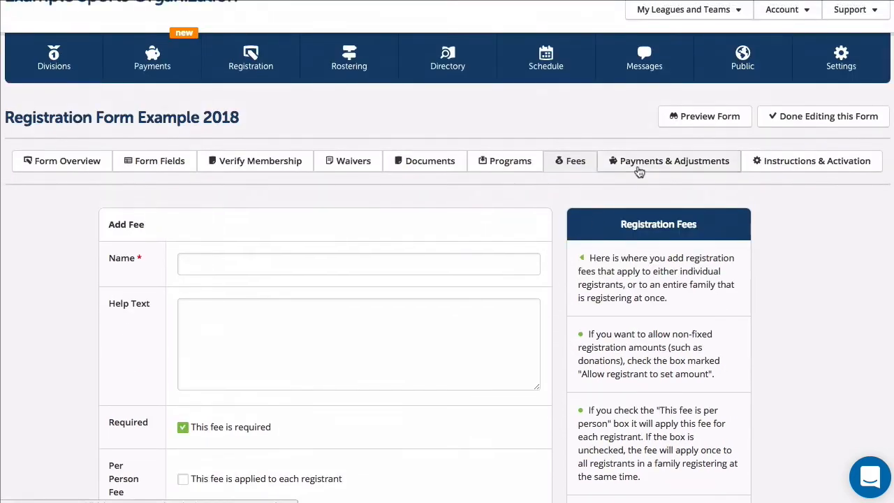
left_click(673, 161)
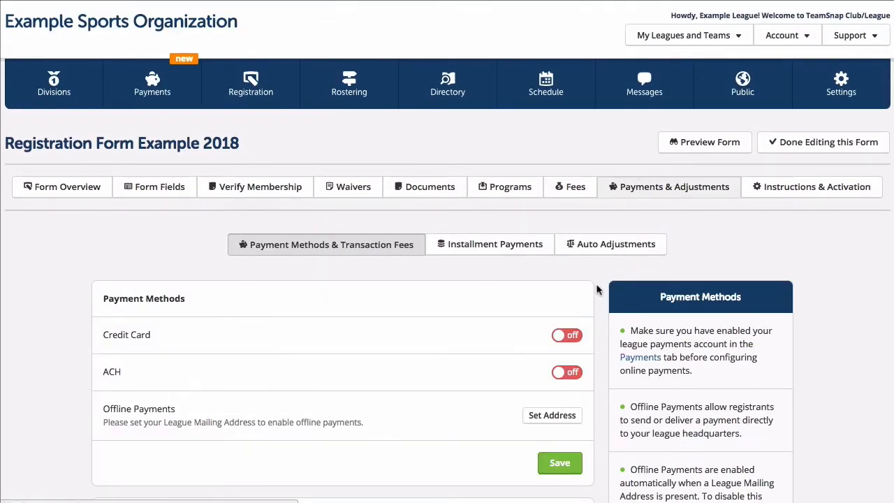
- Turn on credit card payments, view Installment Payments, and reach the Auto Adjustments list
scroll("down", 3)
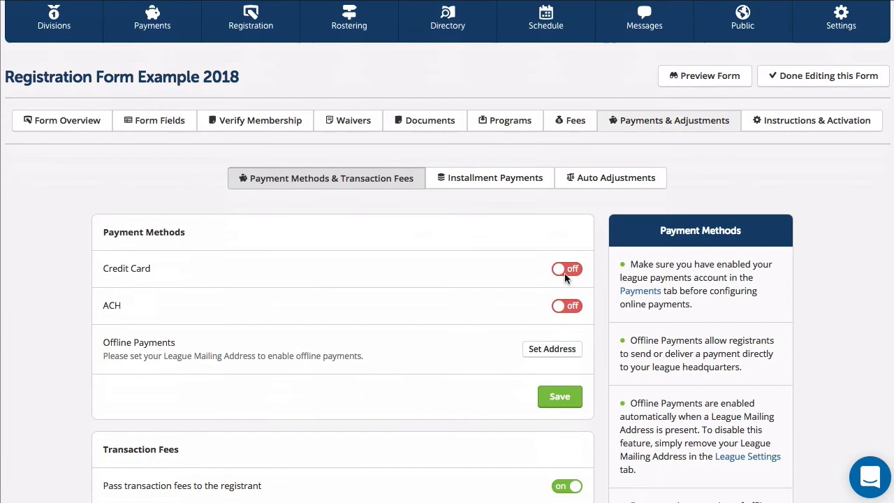
left_click(567, 268)
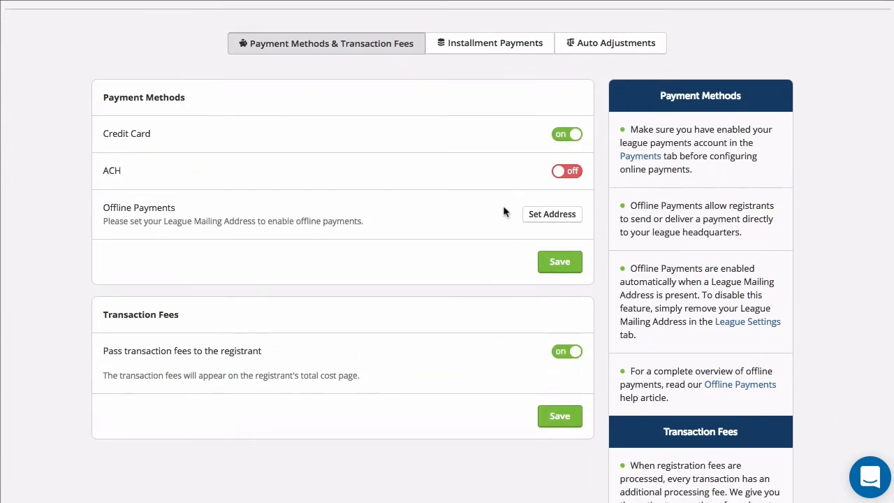
left_click(491, 87)
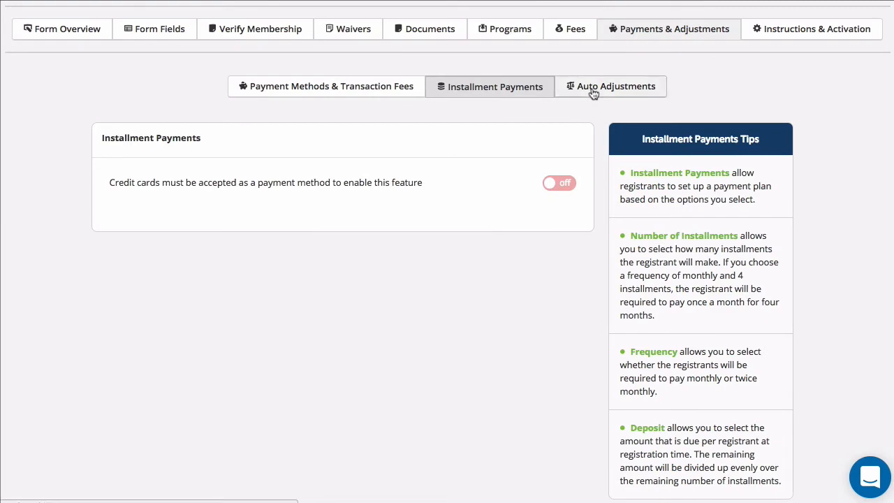
left_click(610, 87)
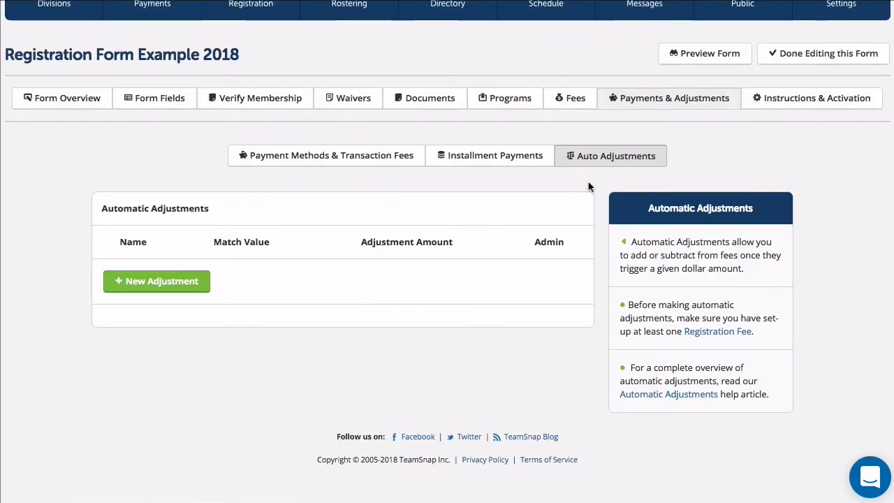
- Draft a new automatic adjustment changing the amount owed by -15
left_click(156, 281)
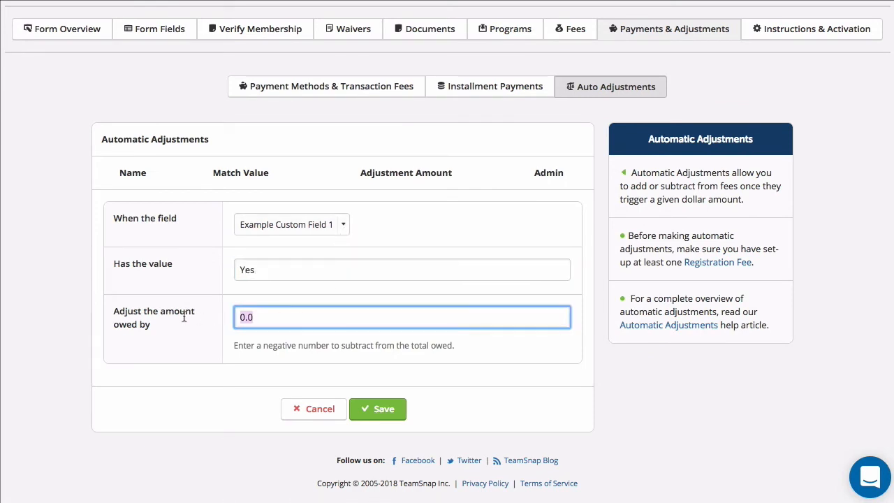
type("-15")
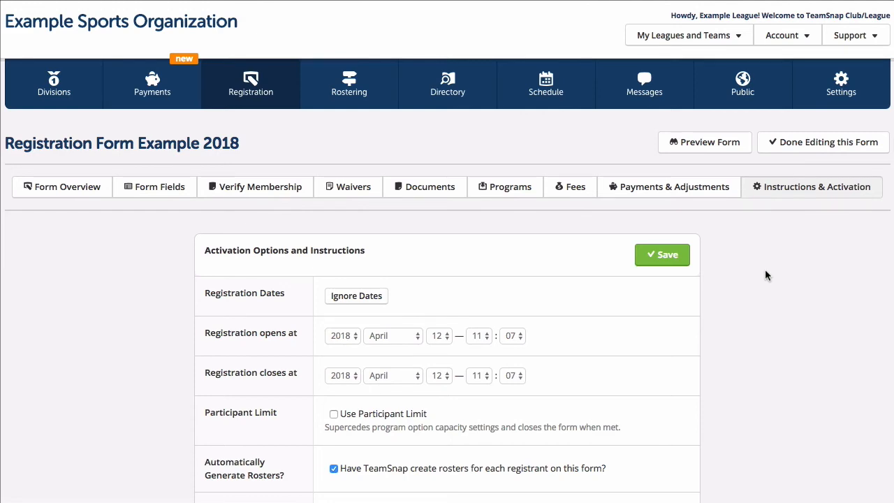
- Save the Instructions & Activation settings with April 2018 dates and automatic roster creation
scroll("down", 3)
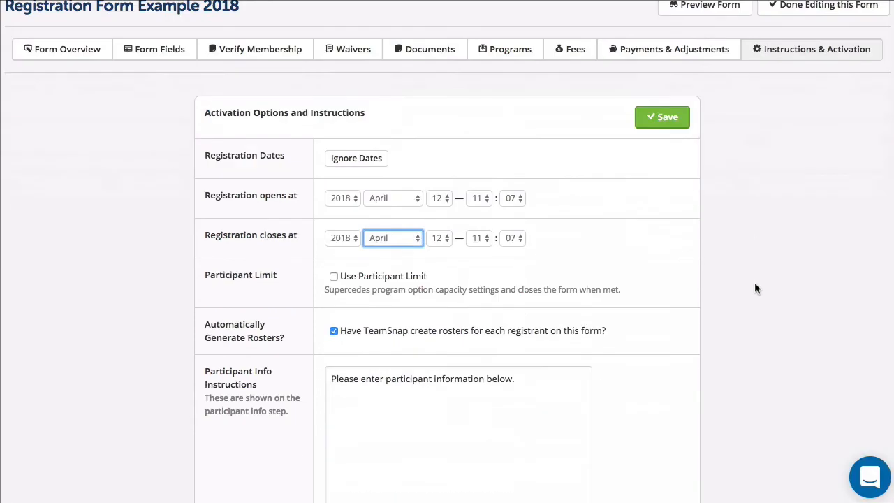
scroll("down", 3)
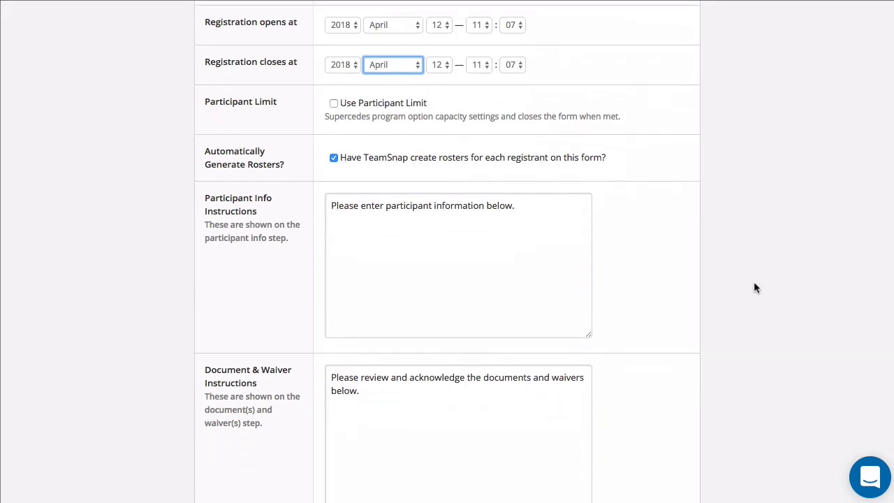
scroll("down", 3)
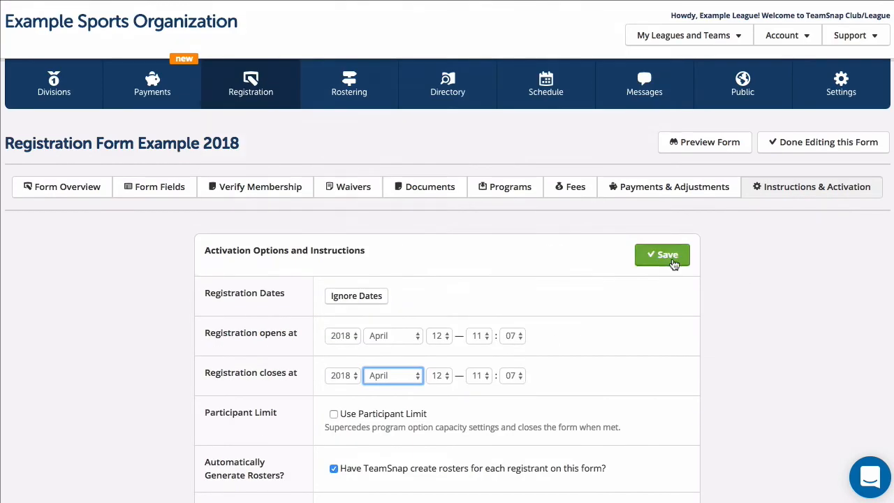
left_click(663, 254)
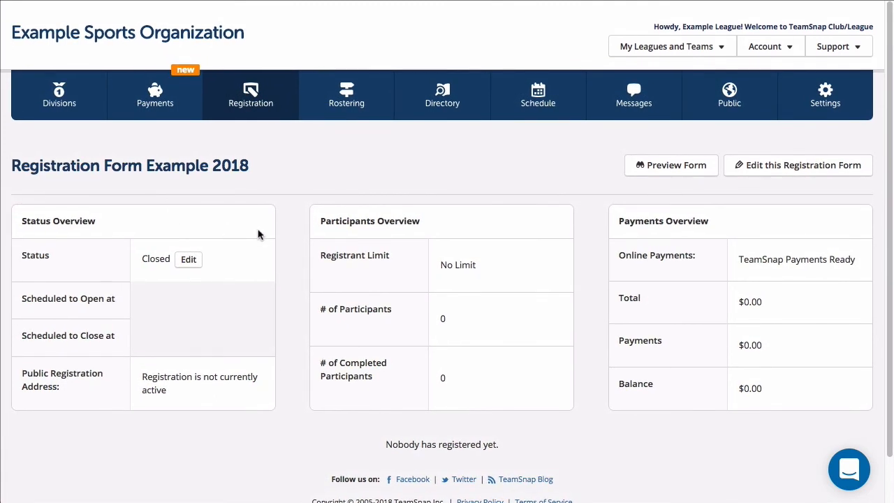
mouse_move(189, 260)
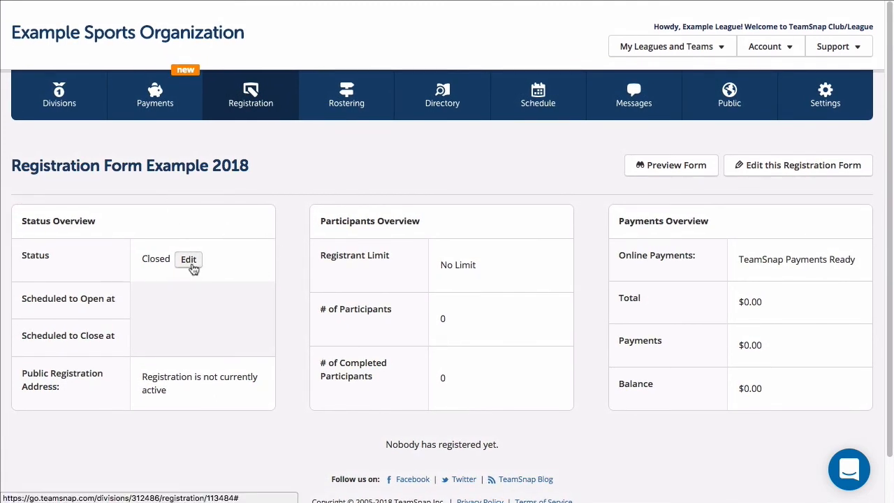
- Turn off set registration dates so the form's status becomes Open with a public address
left_click(189, 258)
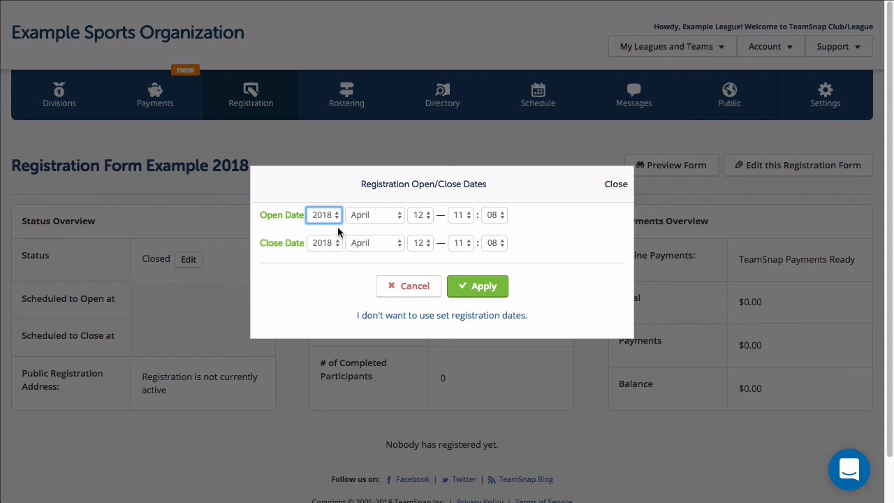
mouse_move(425, 324)
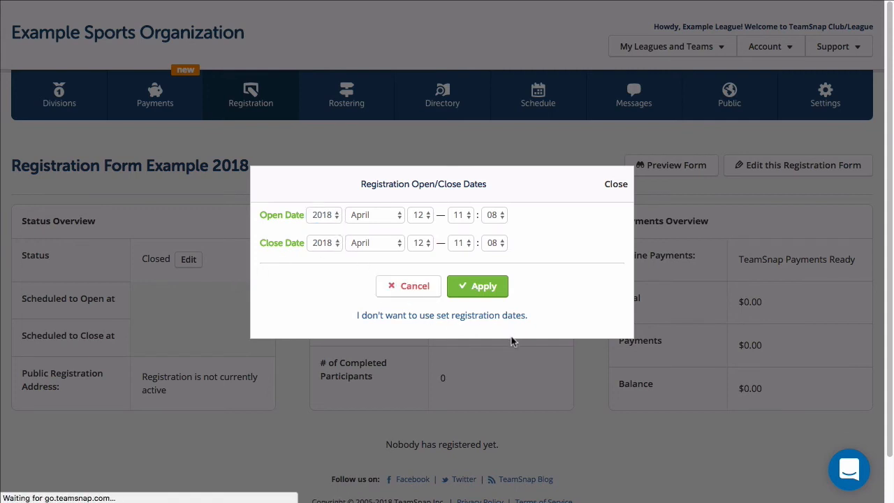
mouse_move(503, 324)
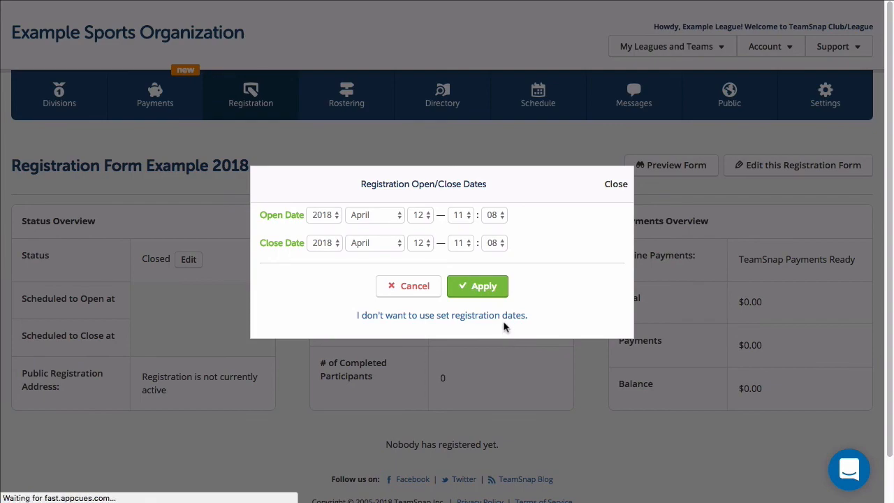
left_click(441, 316)
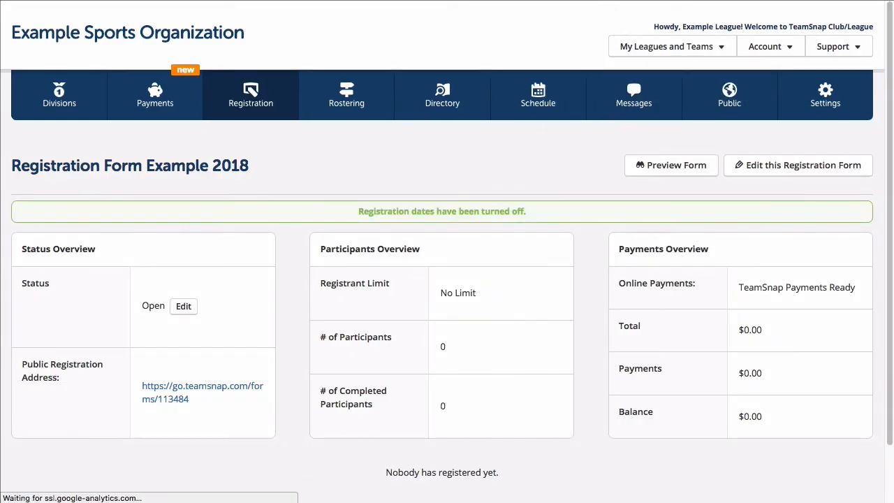